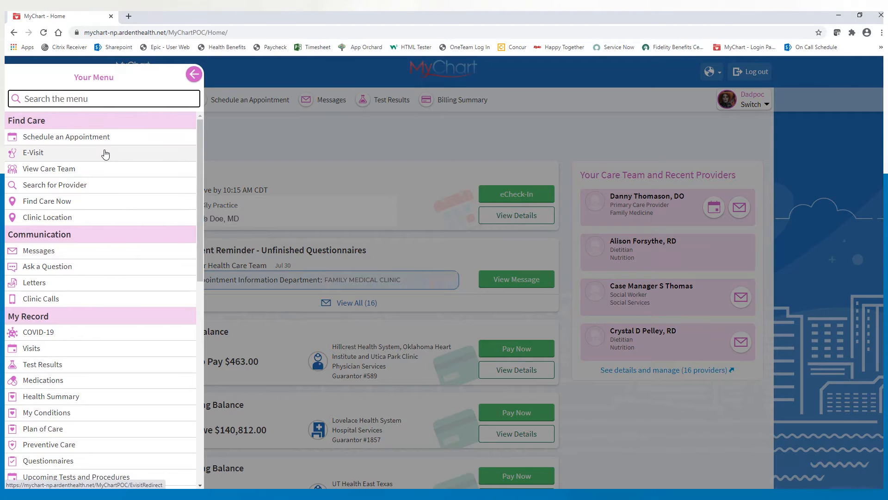
Step: Start a new E-Visit from the menu and accept its terms and conditions
{"action": "left_click", "coordinate": [33, 153]}
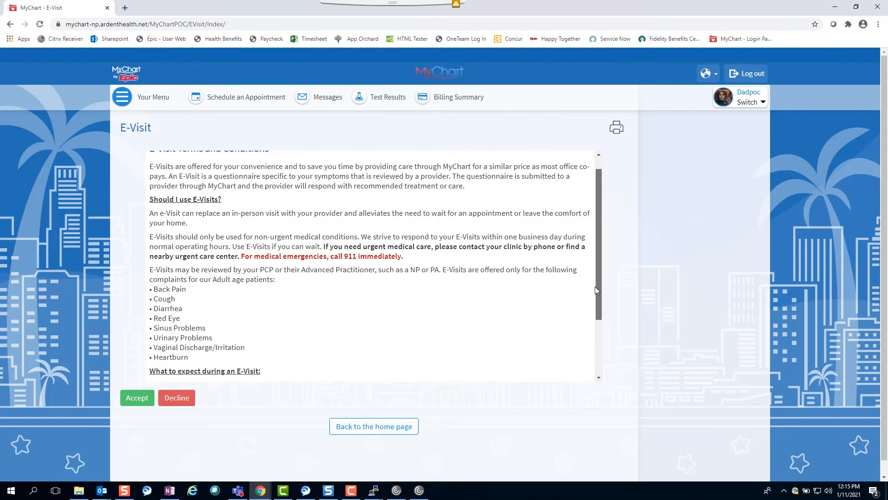
{"action": "scroll", "scroll_direction": "down", "scroll_amount": 3}
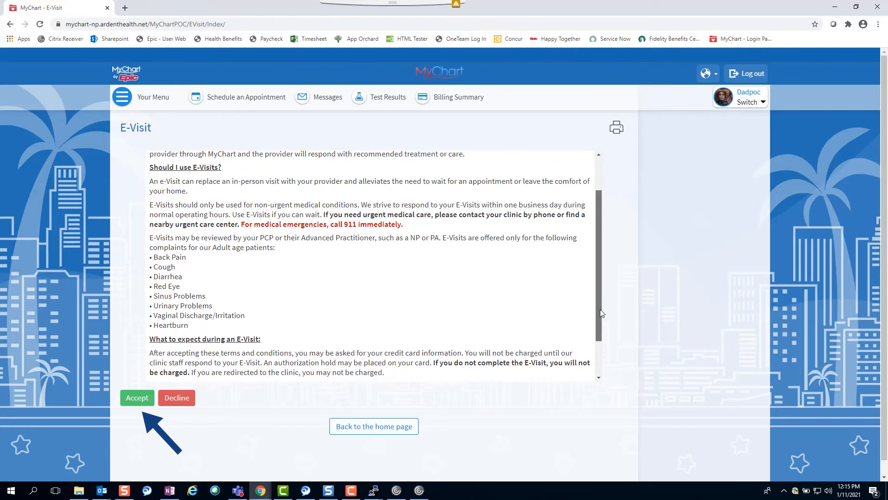
{"action": "left_click", "coordinate": [136, 398]}
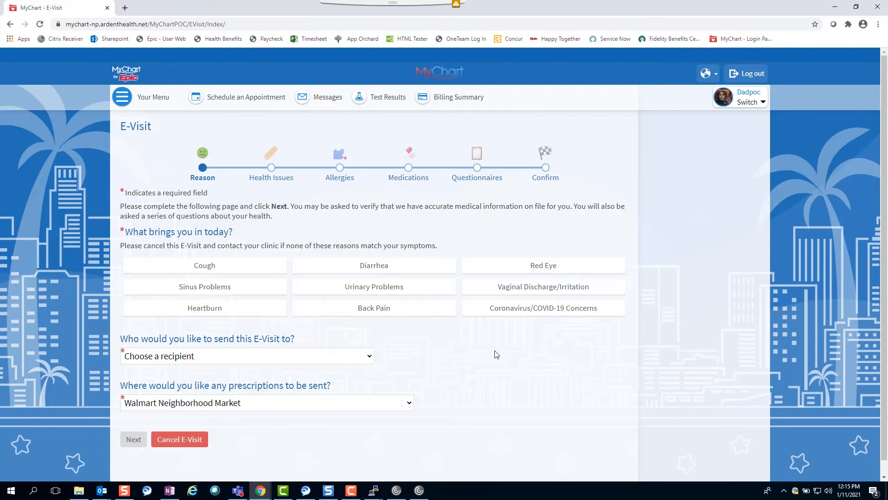
{"action": "mouse_move", "coordinate": [478, 350]}
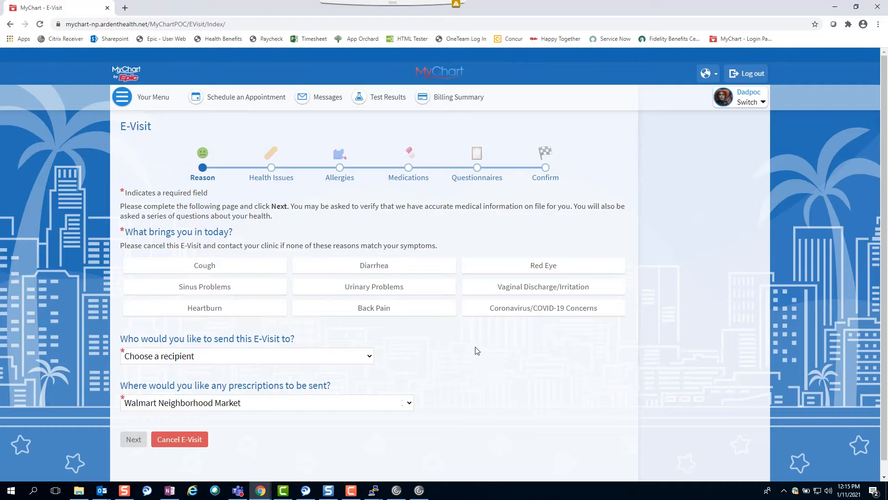
Step: Choose Cough as the visit reason, send it to Jane Doe, MD, and continue
{"action": "left_click", "coordinate": [205, 265]}
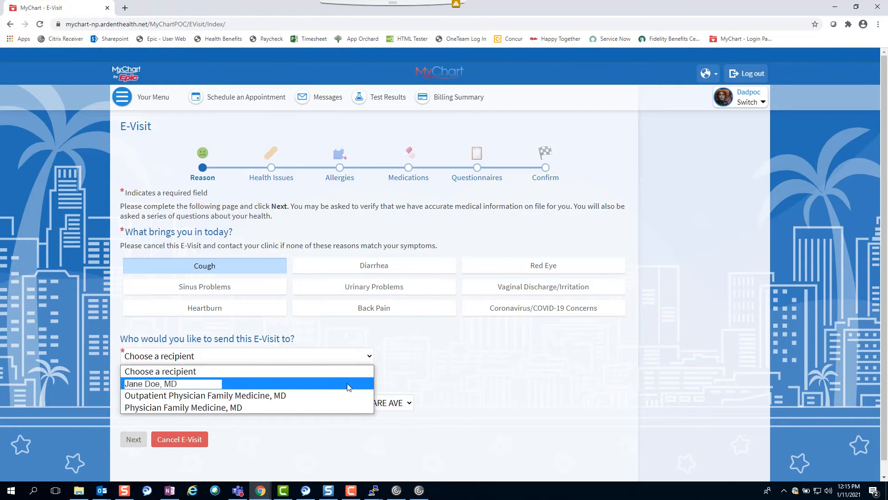
{"action": "left_click", "coordinate": [158, 384]}
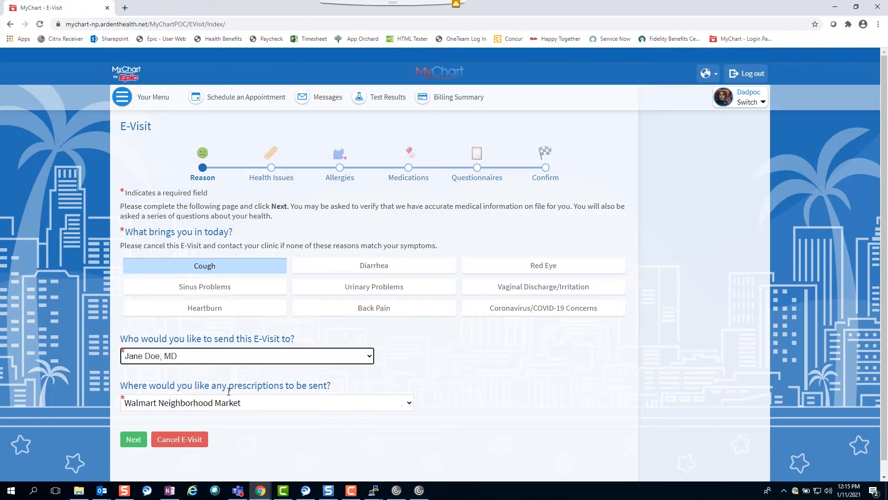
{"action": "mouse_move", "coordinate": [276, 440]}
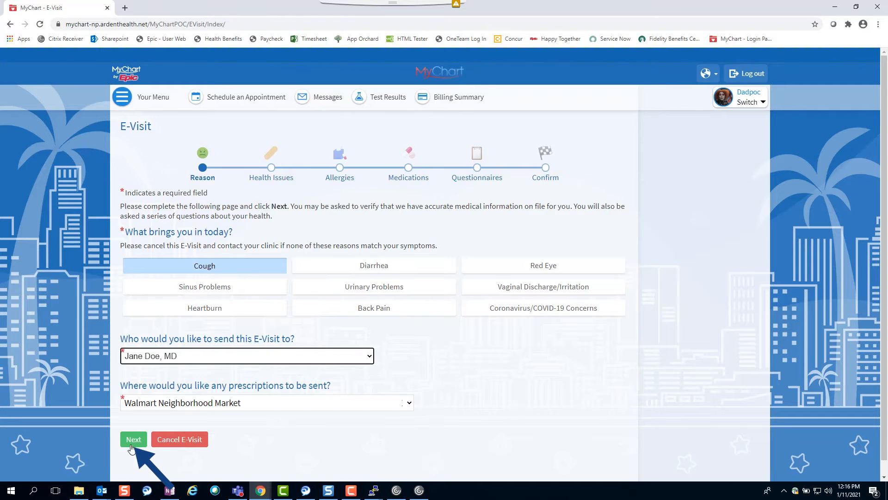
{"action": "left_click", "coordinate": [134, 439]}
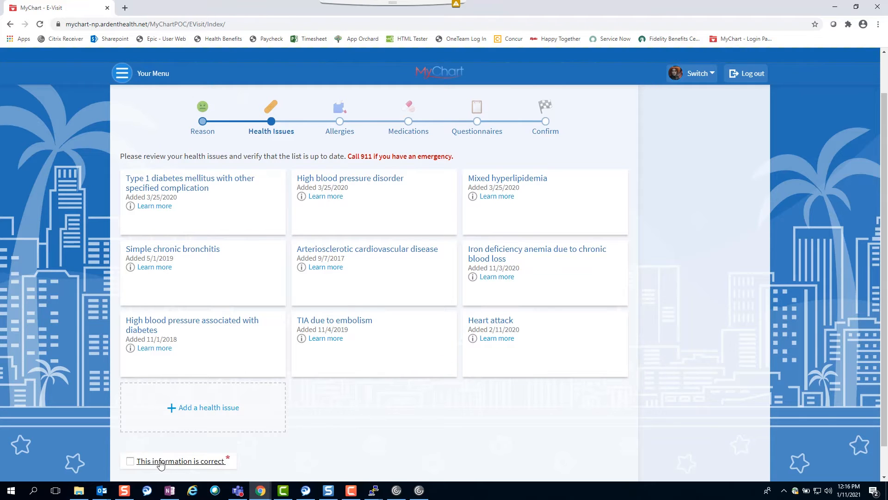
Step: Mark the health issues list correct, then mark the allergy list correct
{"action": "left_click", "coordinate": [130, 461]}
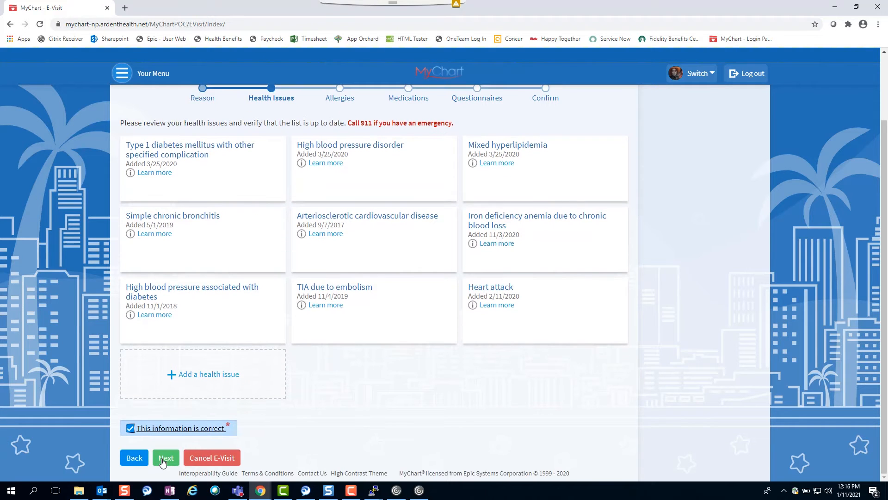
{"action": "left_click", "coordinate": [166, 457]}
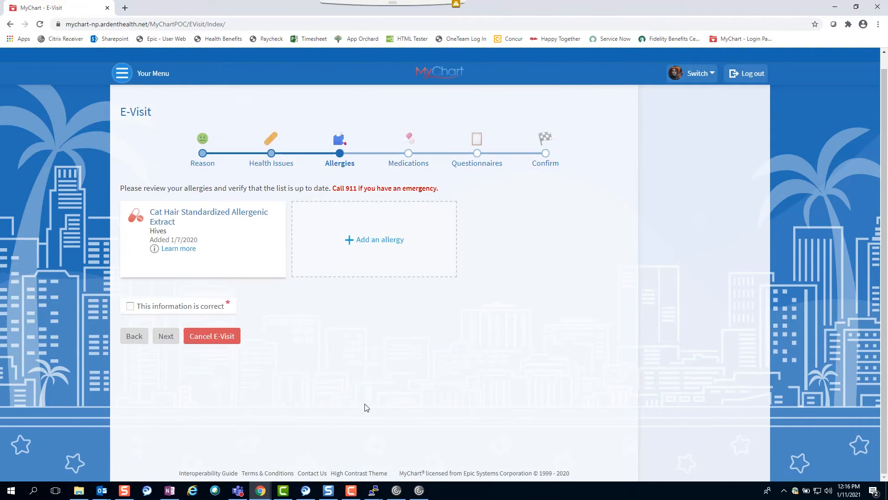
{"action": "left_click", "coordinate": [166, 335]}
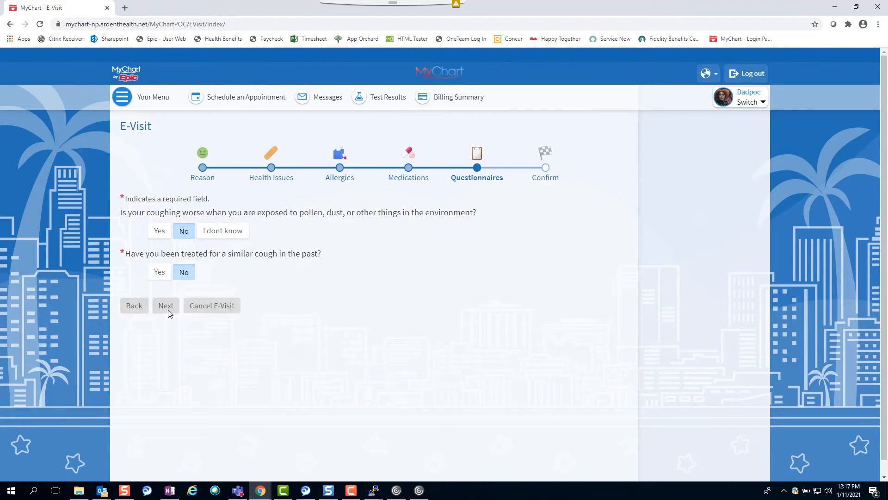
Step: Add the comment 'I am not feeling well at all' and advance to the responses review
{"action": "left_click", "coordinate": [166, 305]}
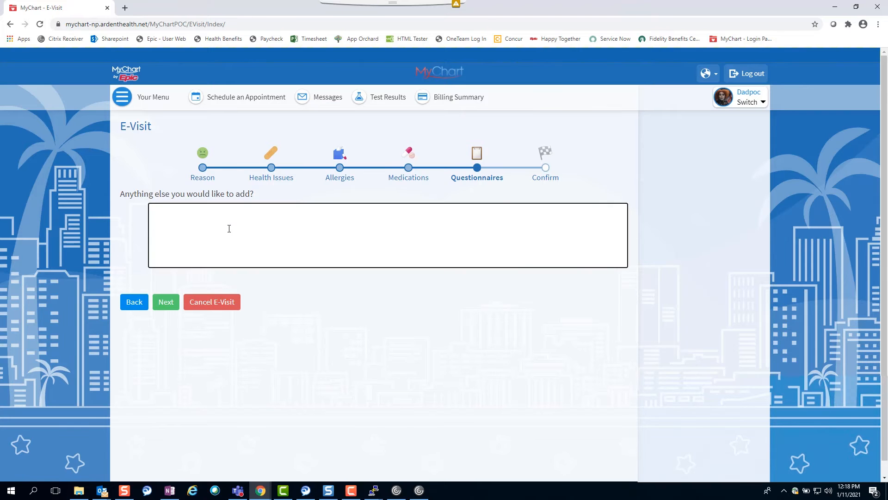
{"action": "type", "text": "I am n"}
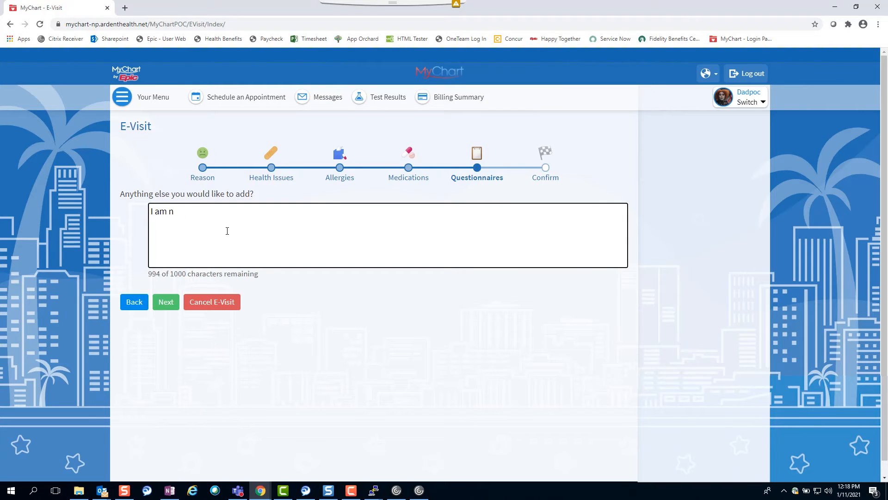
{"action": "type", "text": "ot feeling well at all"}
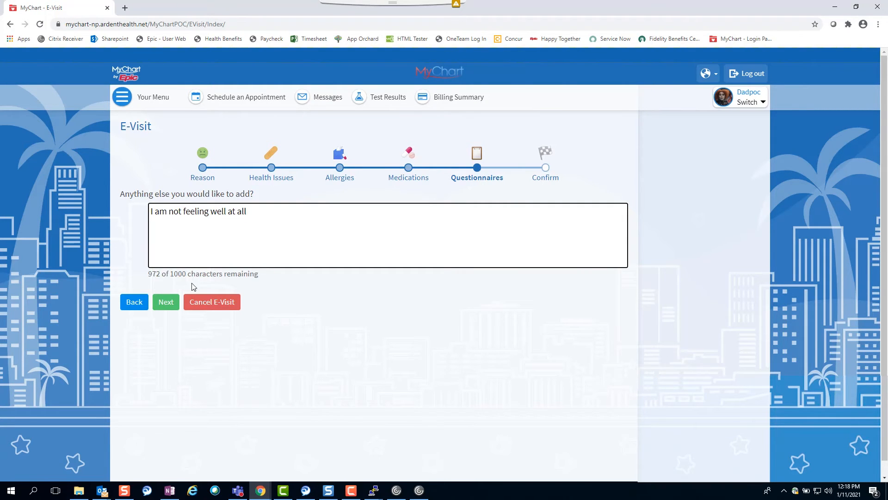
{"action": "left_click", "coordinate": [166, 302]}
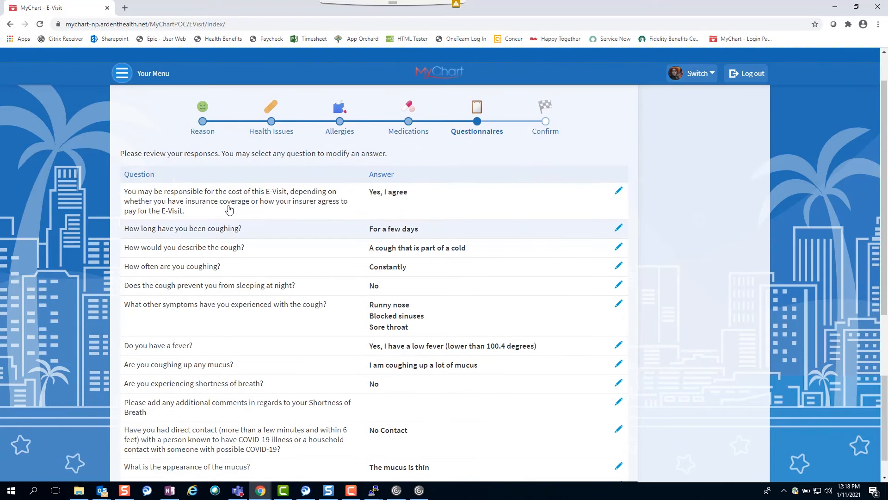
Step: Review the questionnaire responses and submit the cough E-Visit to Jane Doe, MD
{"action": "scroll", "scroll_direction": "down", "scroll_amount": 3}
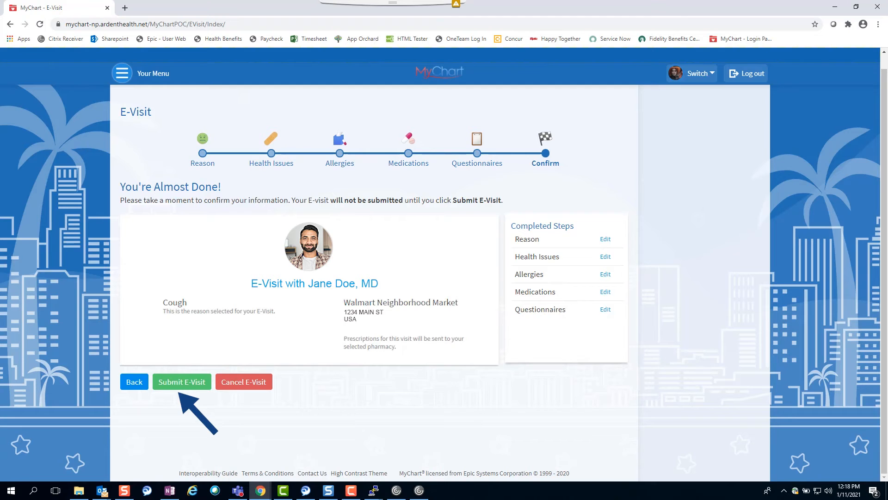
{"action": "mouse_move", "coordinate": [530, 251]}
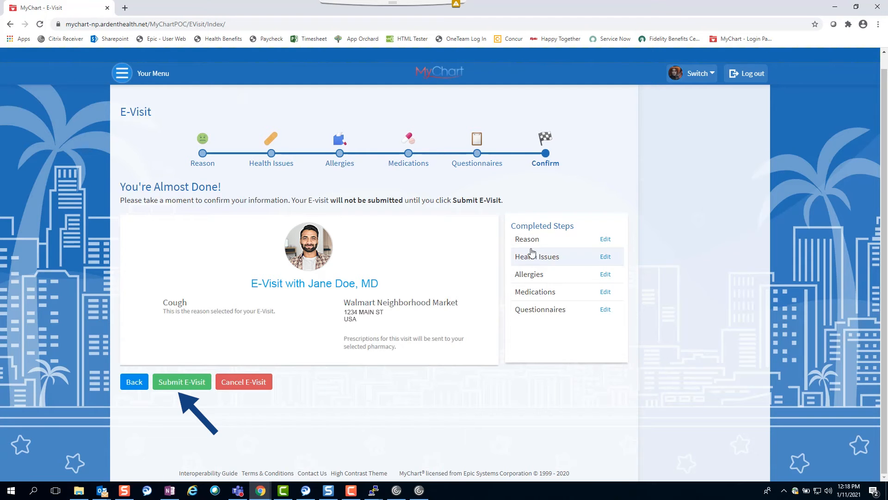
{"action": "left_click", "coordinate": [182, 381]}
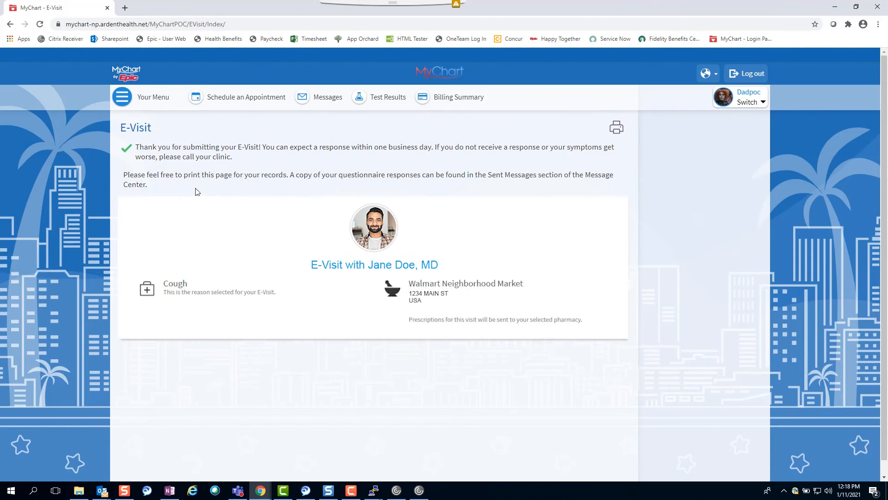